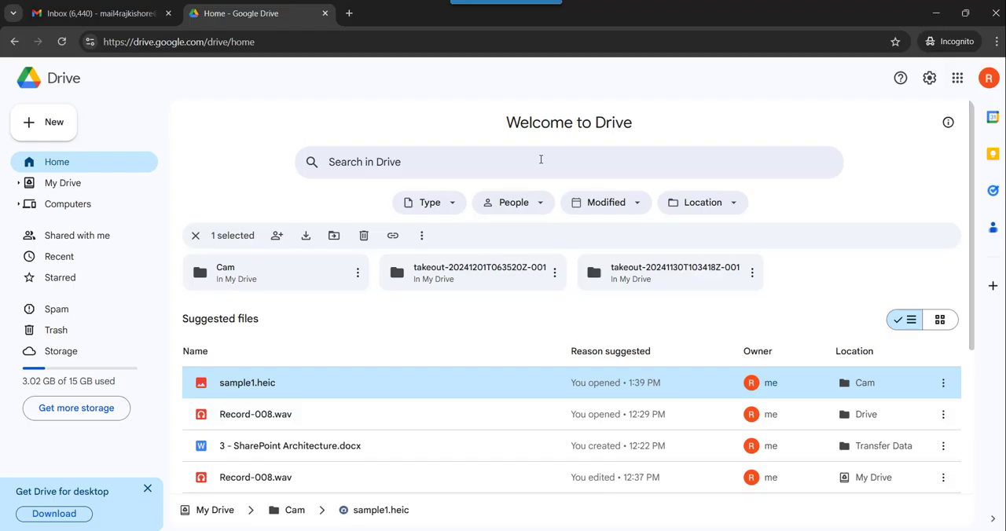
mouse_move(347, 368)
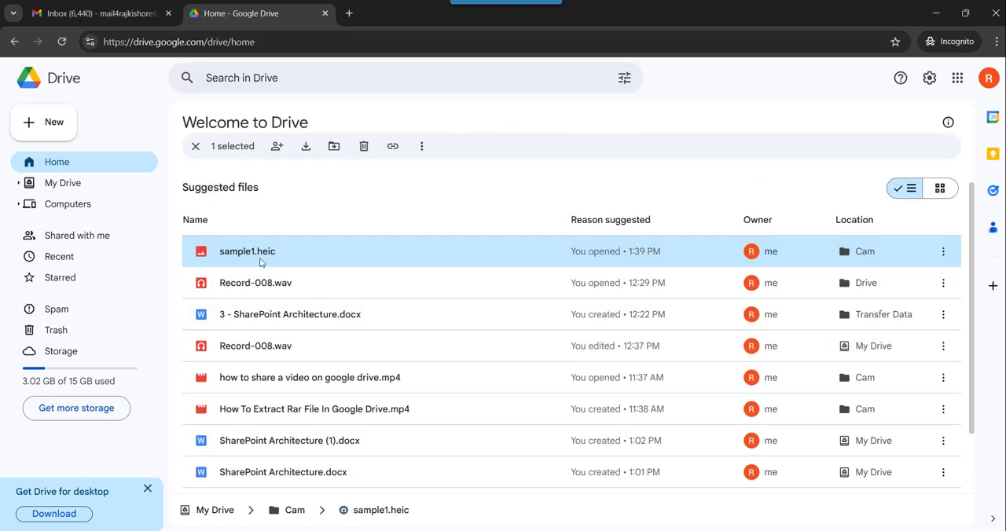
mouse_move(278, 260)
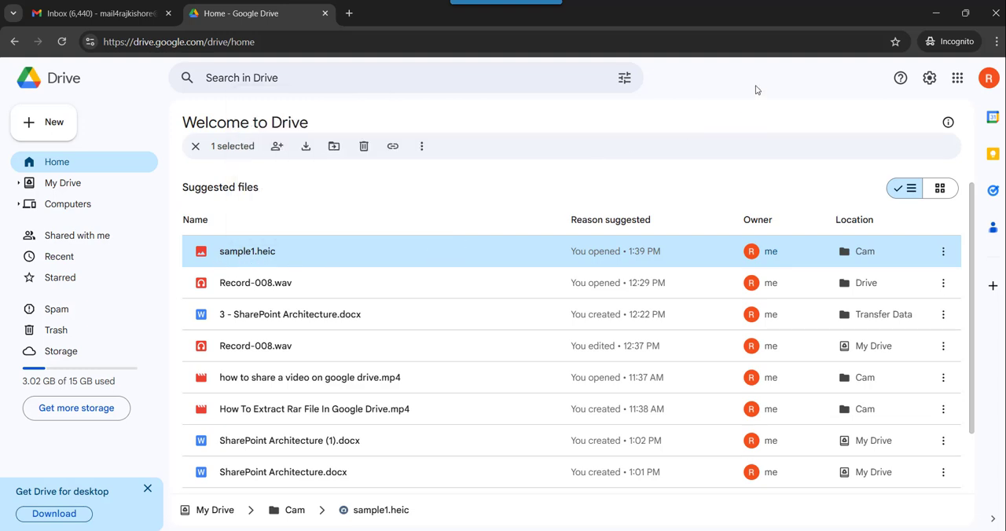
mouse_move(273, 251)
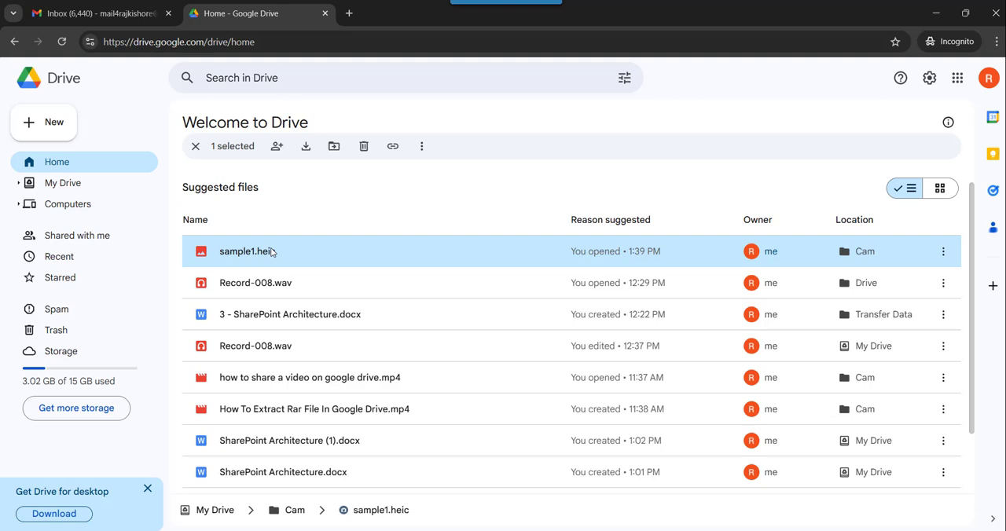
Step: Bring up the context menu for sample1.heic to reach its Open with choices
right_click(248, 252)
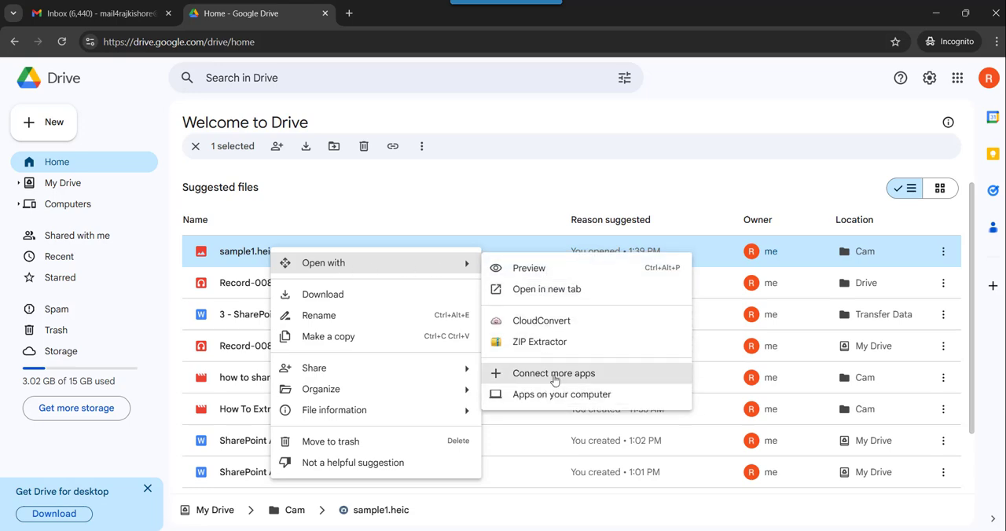
Step: Search the Workspace Marketplace for 'heic' and pick HEIC Image Viewer Decoder from the suggestions
left_click(553, 374)
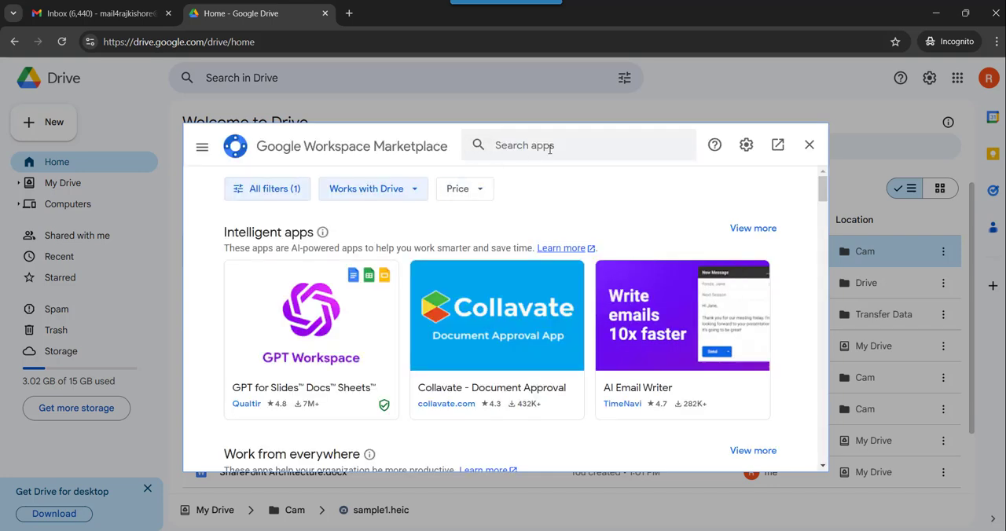
left_click(578, 144)
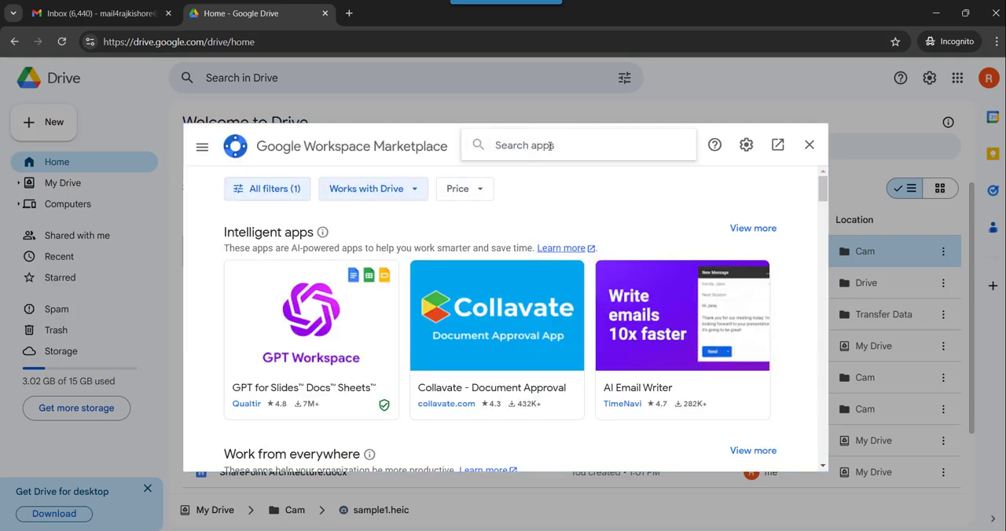
type("hei")
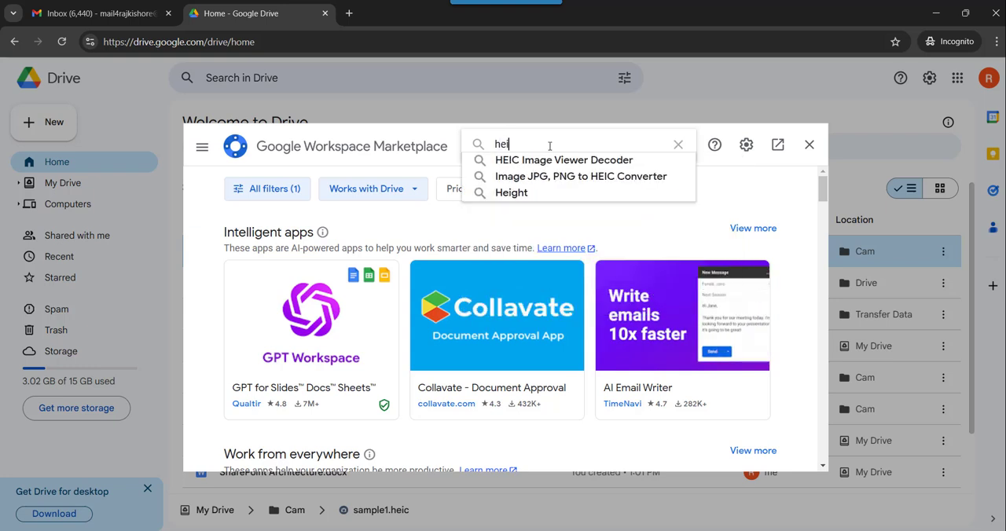
type("c")
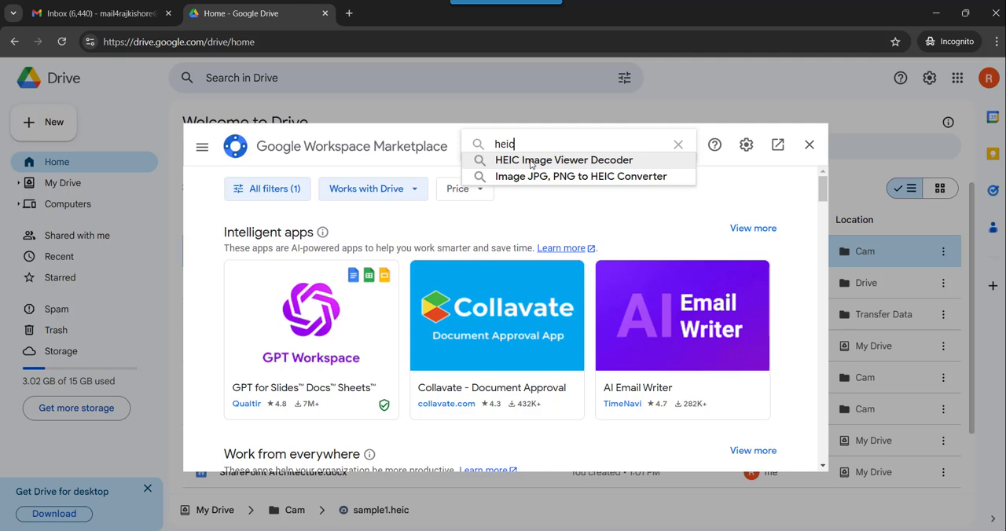
left_click(563, 161)
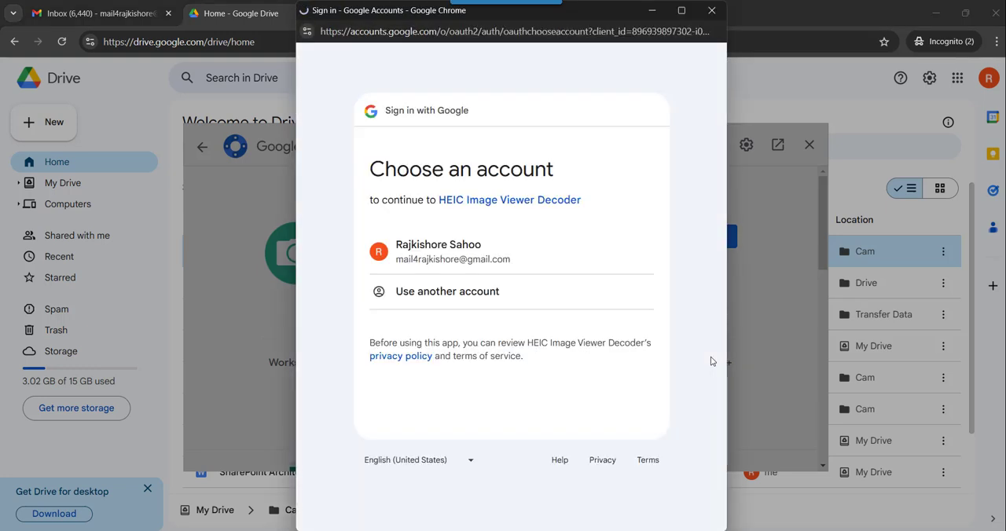
mouse_move(463, 252)
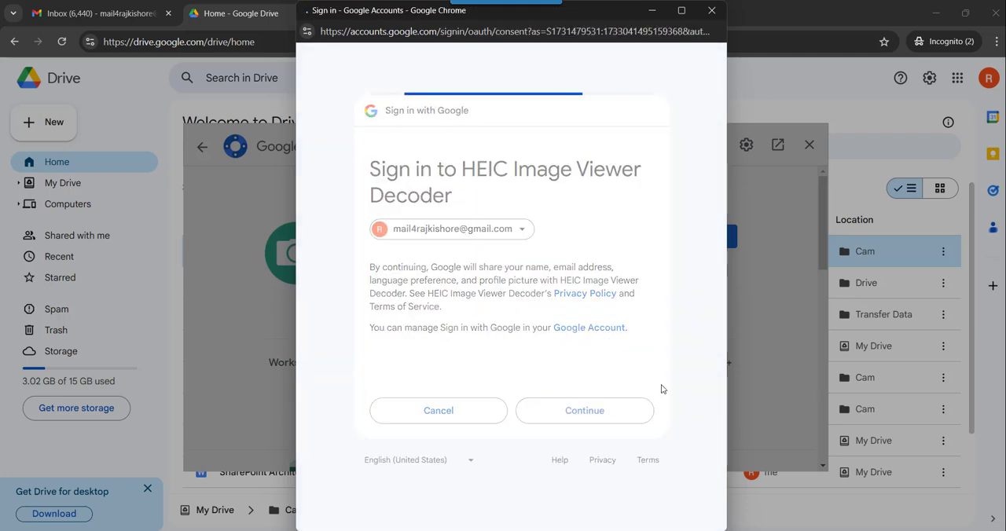
Step: Sign in, install HEIC Image Viewer Decoder as a default Drive app, and close the Marketplace
left_click(585, 410)
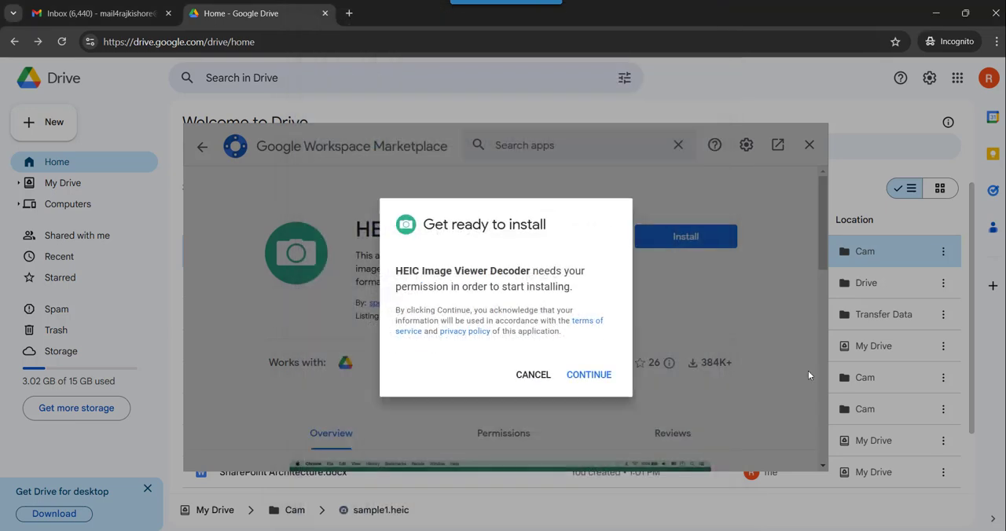
left_click(588, 374)
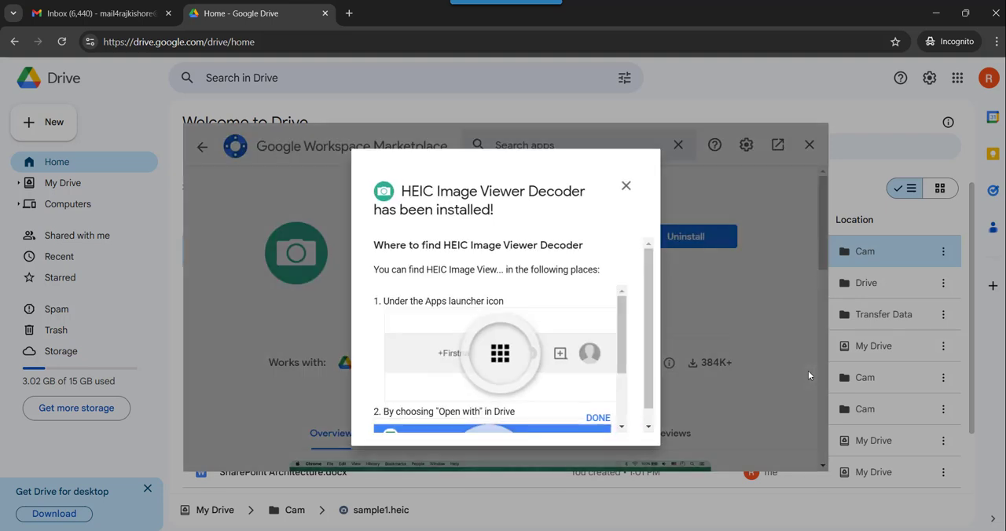
left_click(597, 418)
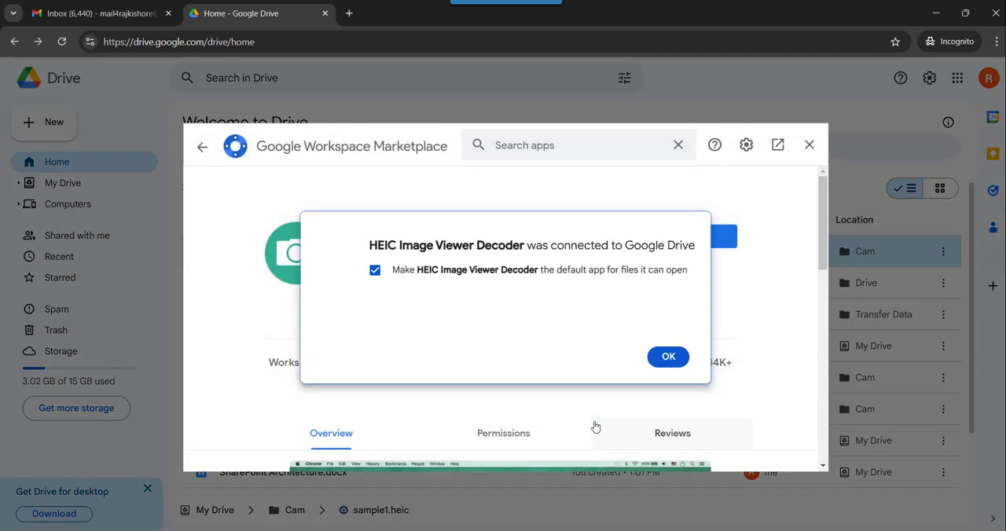
left_click(668, 357)
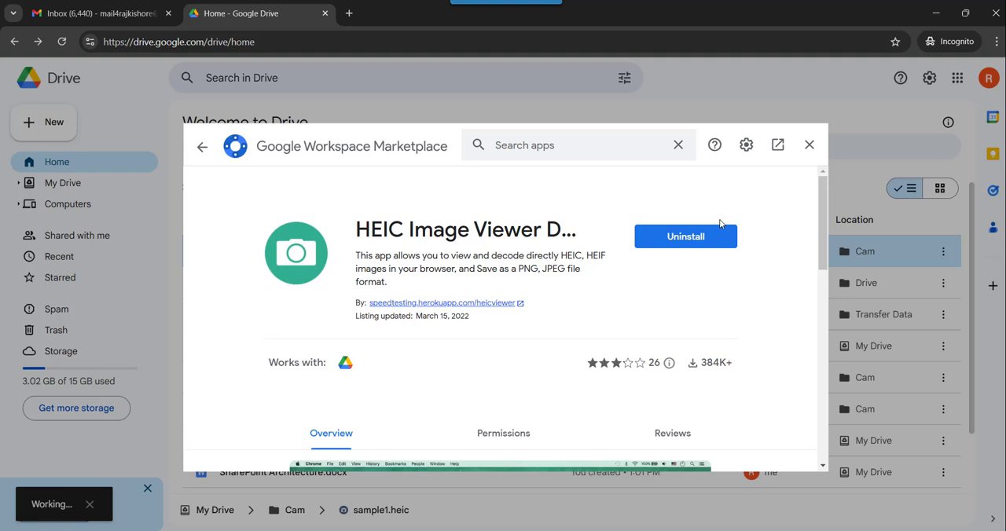
mouse_move(753, 264)
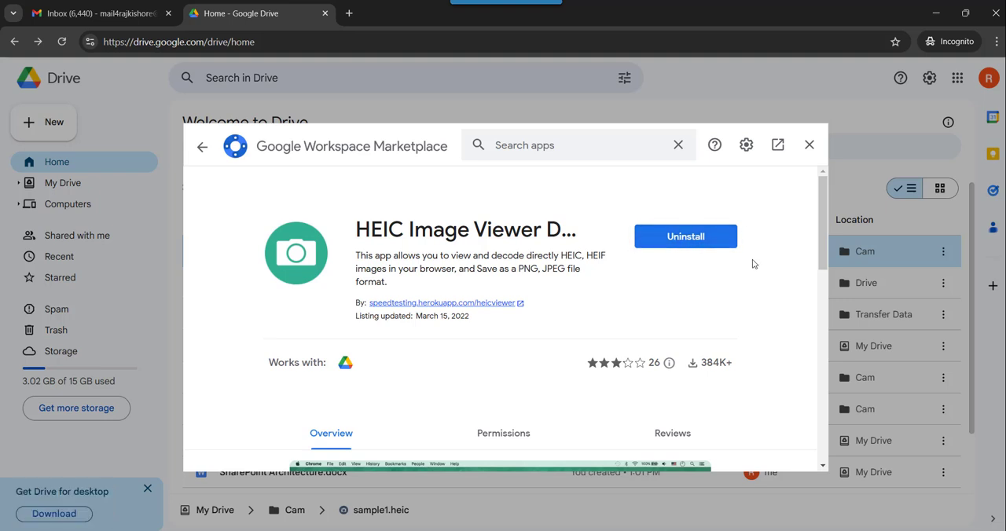
mouse_move(679, 253)
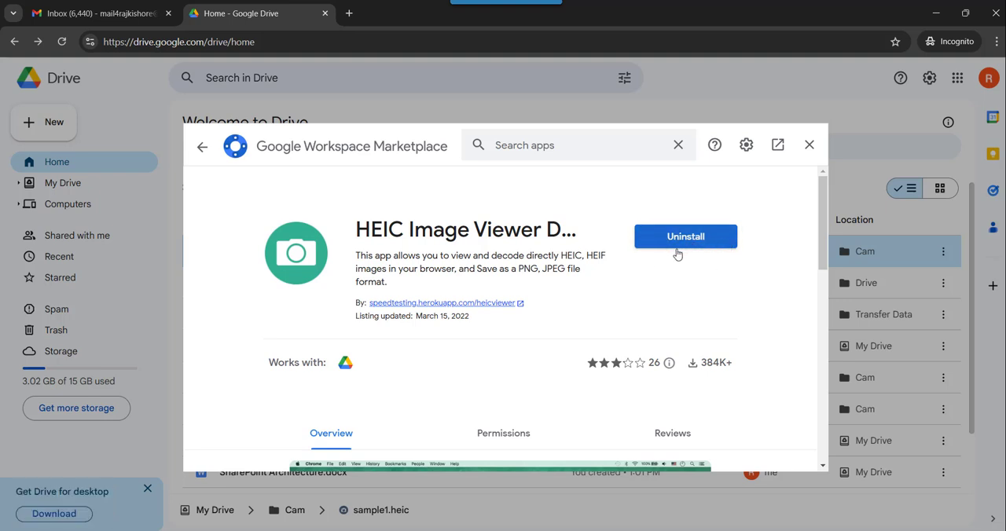
left_click(808, 144)
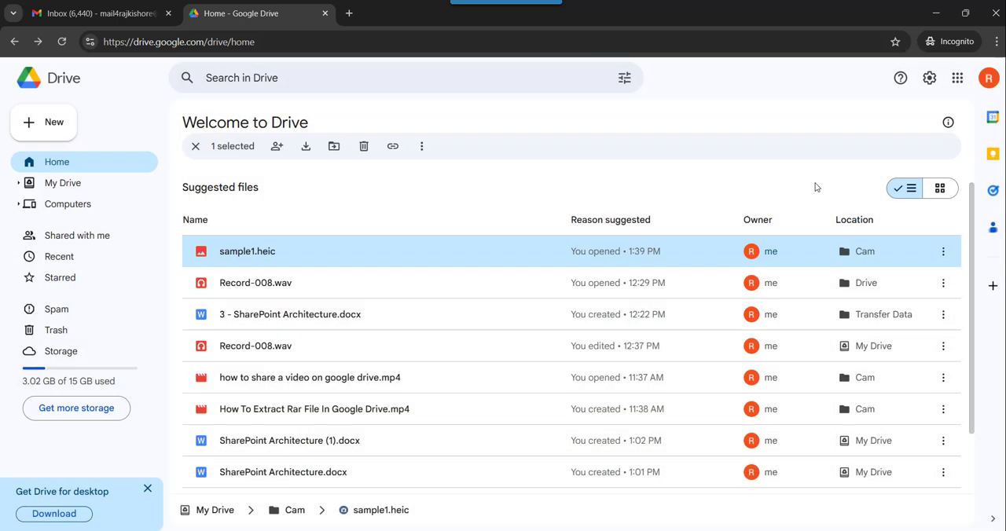
Step: Open sample1.heic with HEIC Image Viewer Decoder from its context menu
left_click(63, 41)
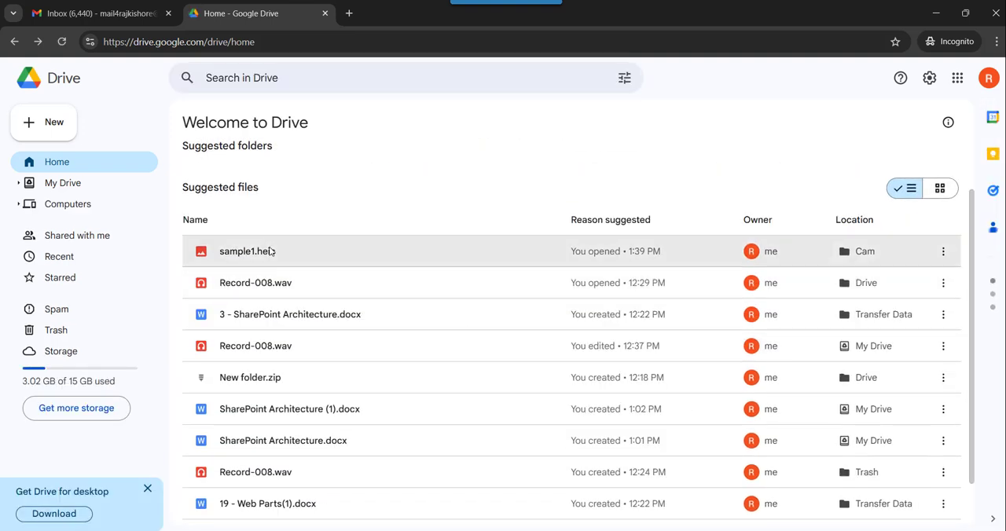
right_click(247, 252)
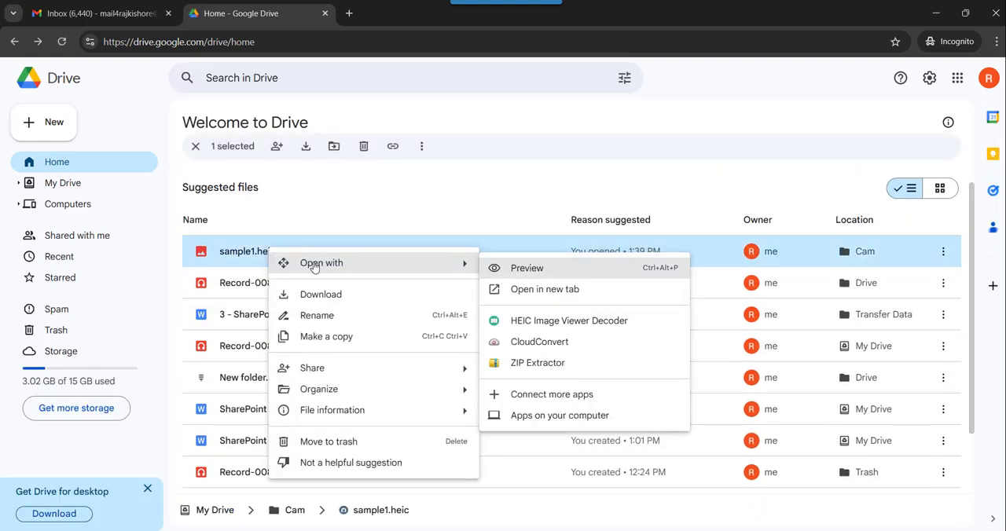
mouse_move(559, 322)
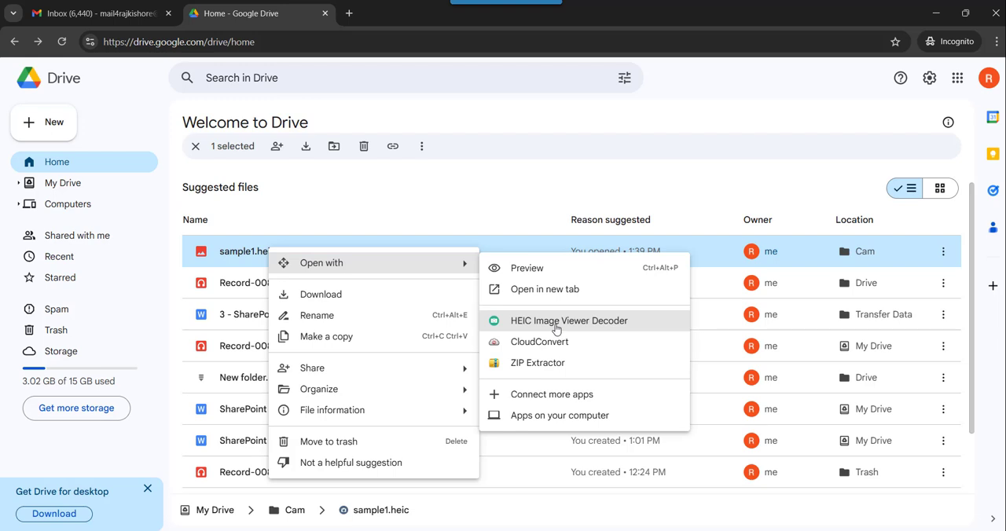
left_click(569, 321)
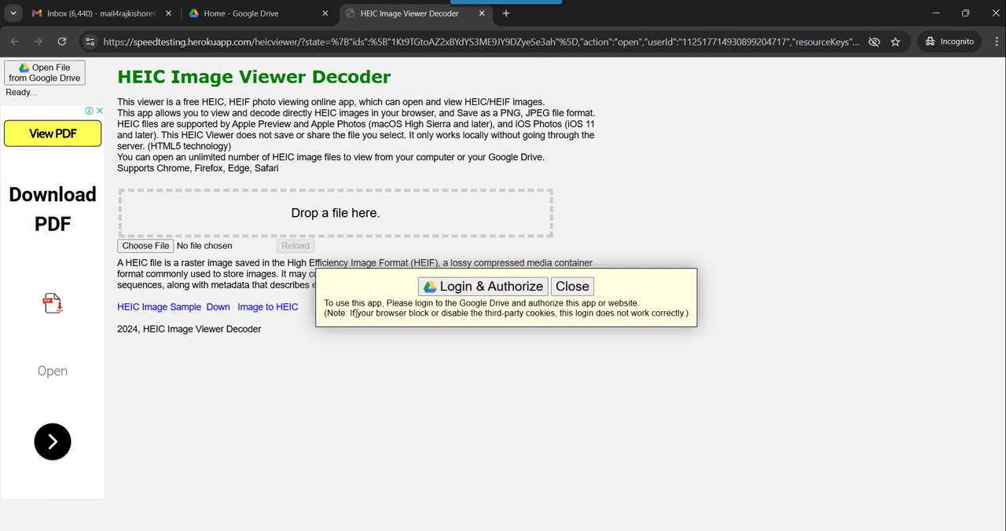
Step: Load sample1.heic from the Google Drive picker into the decoder
left_click(481, 286)
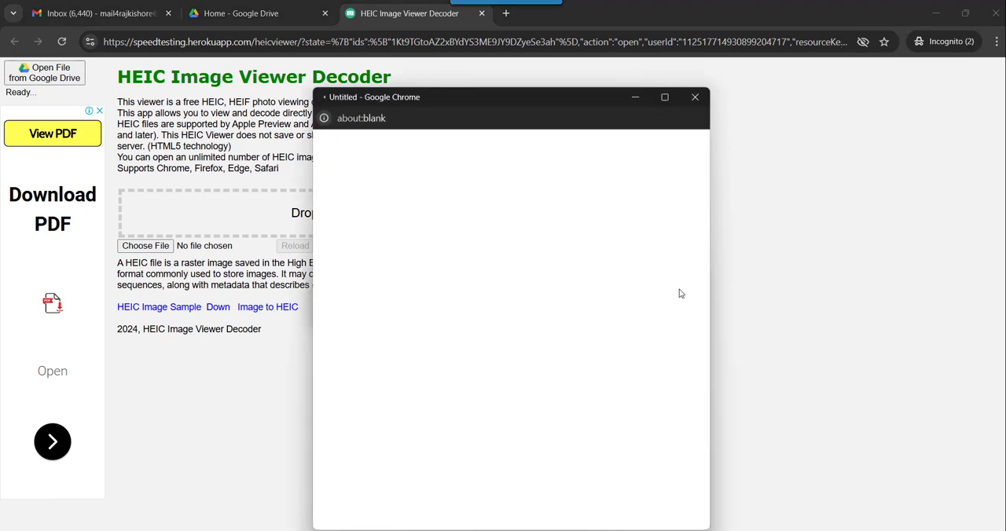
left_click(695, 98)
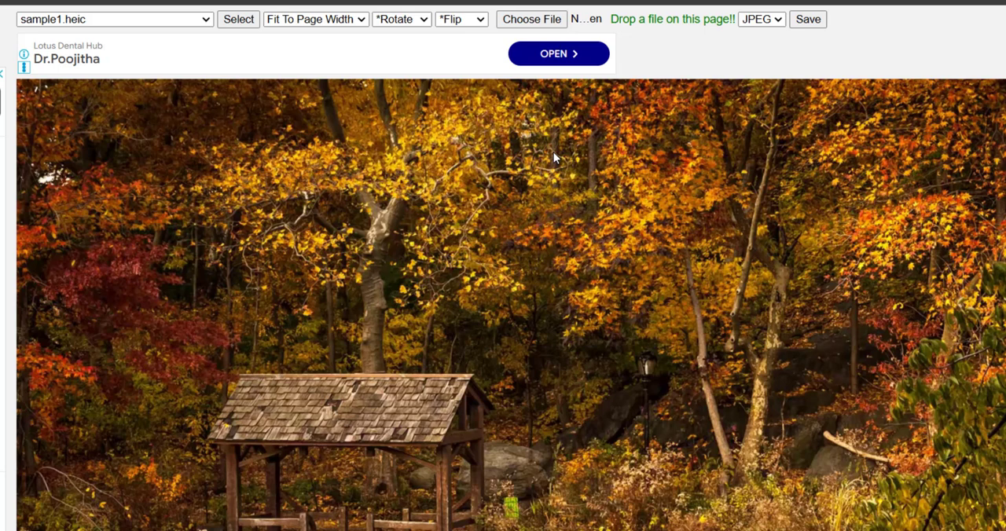
mouse_move(462, 60)
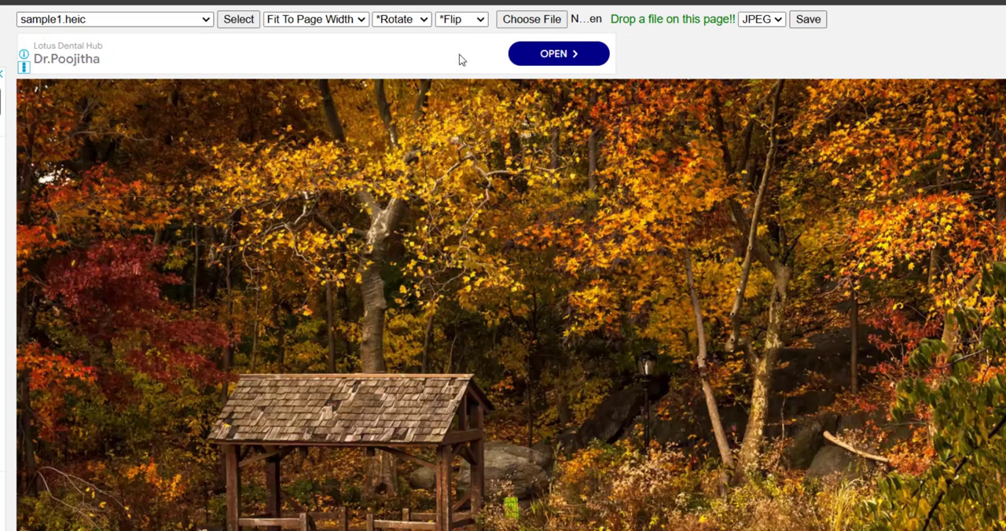
Step: Keep Fit To Page Width zoom and save the decoded photo in JPEG format
left_click(315, 19)
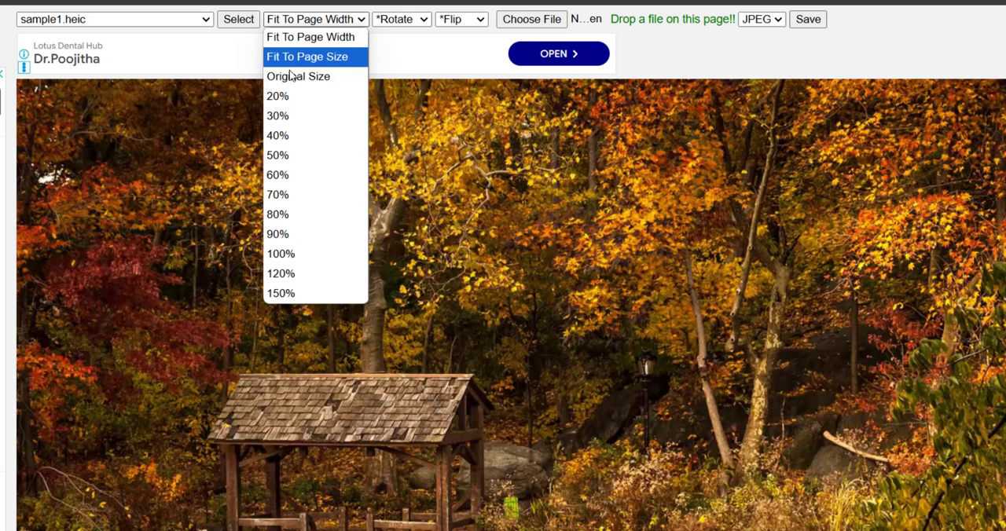
mouse_move(312, 36)
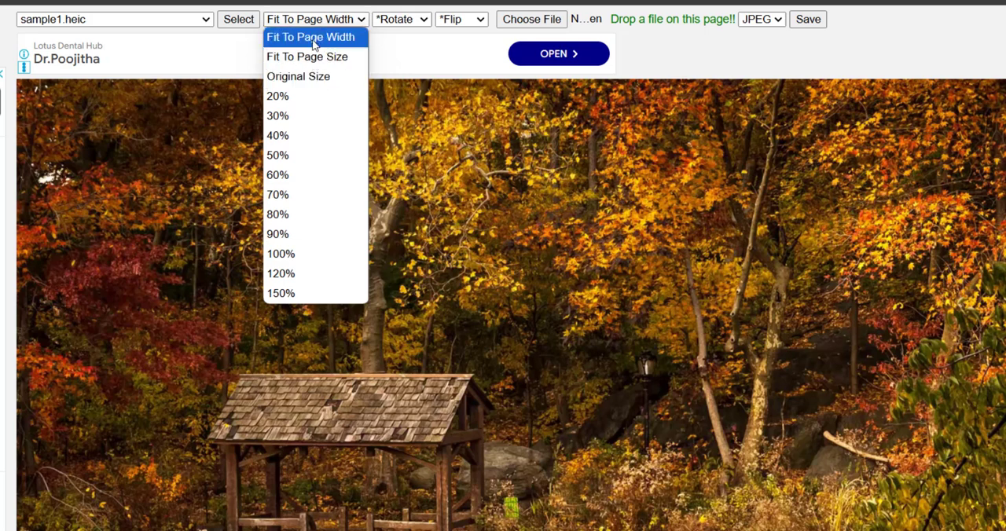
mouse_move(299, 154)
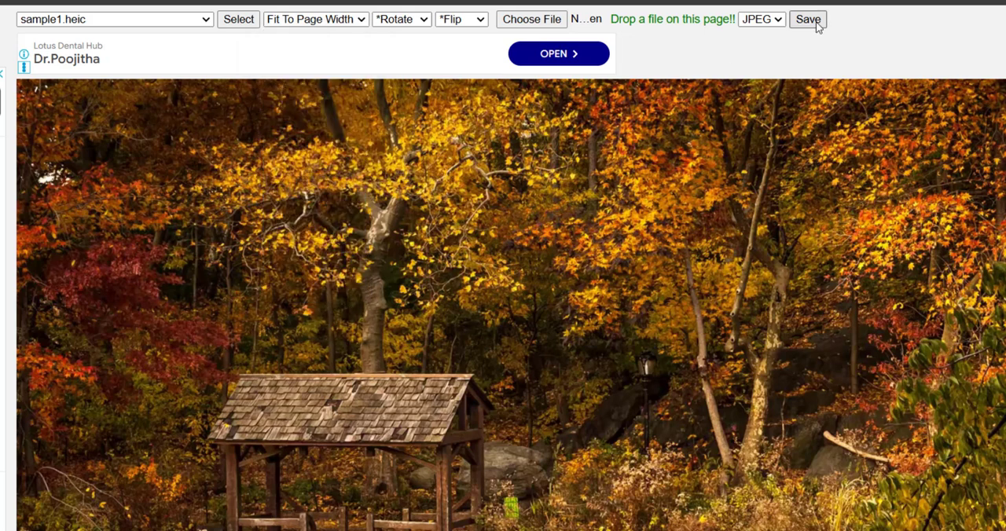
mouse_move(670, 33)
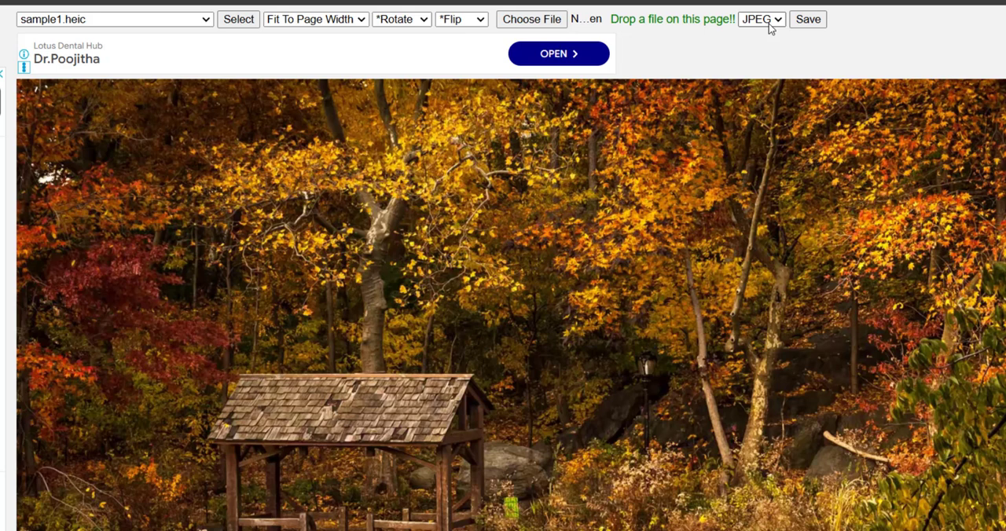
mouse_move(808, 19)
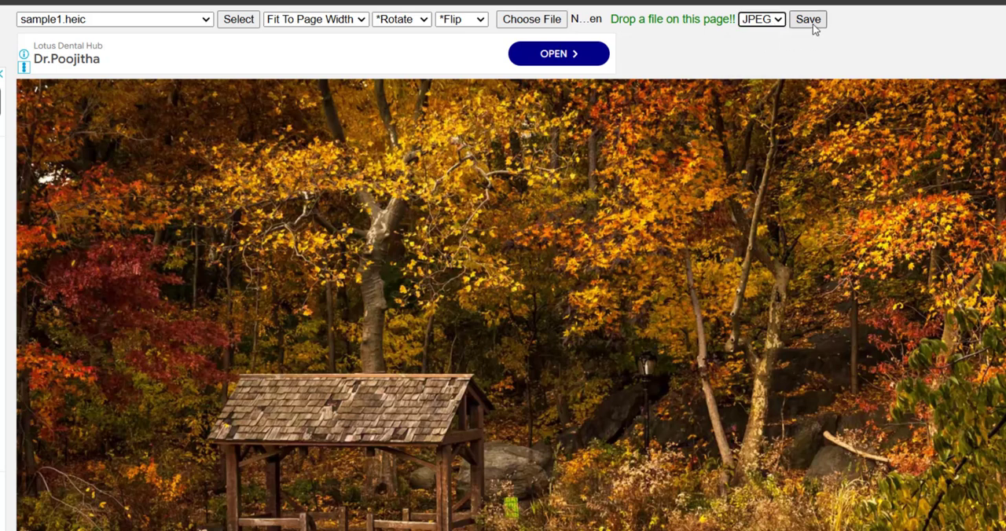
left_click(808, 19)
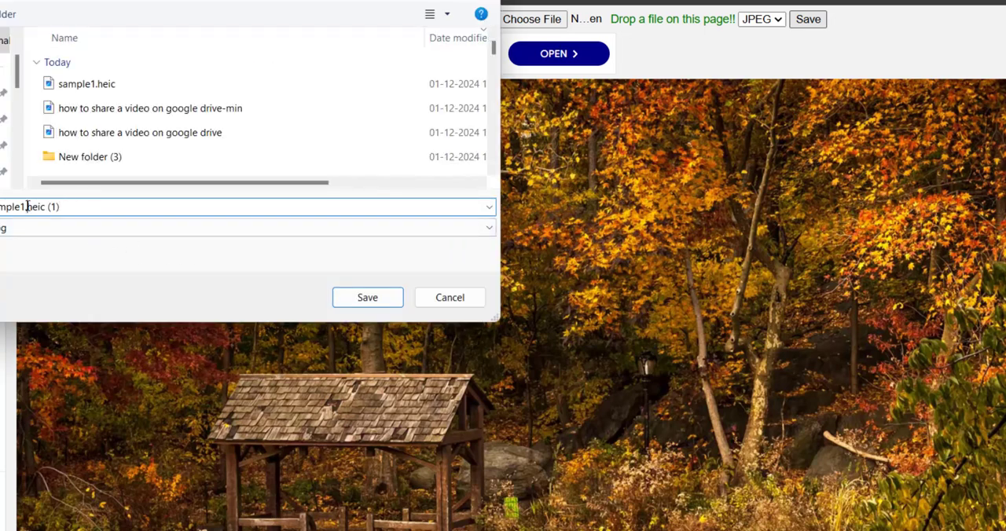
Step: Save the download as sample1.jpg and open it from the Chrome downloads panel
type("sample1")
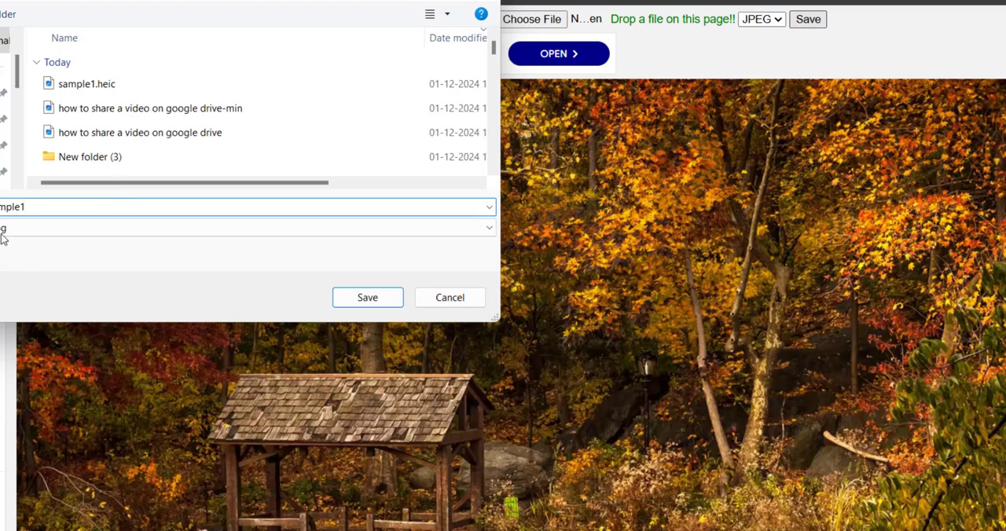
left_click(368, 297)
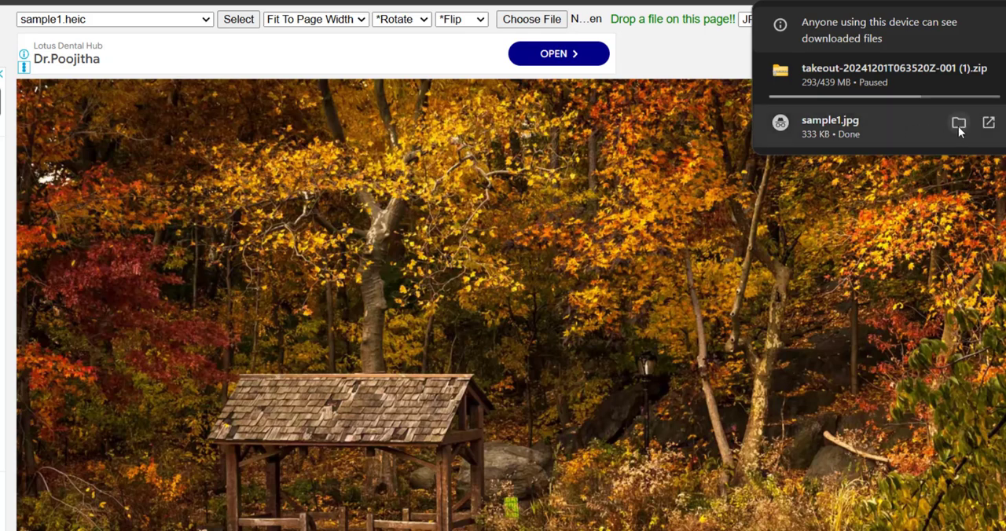
left_click(959, 122)
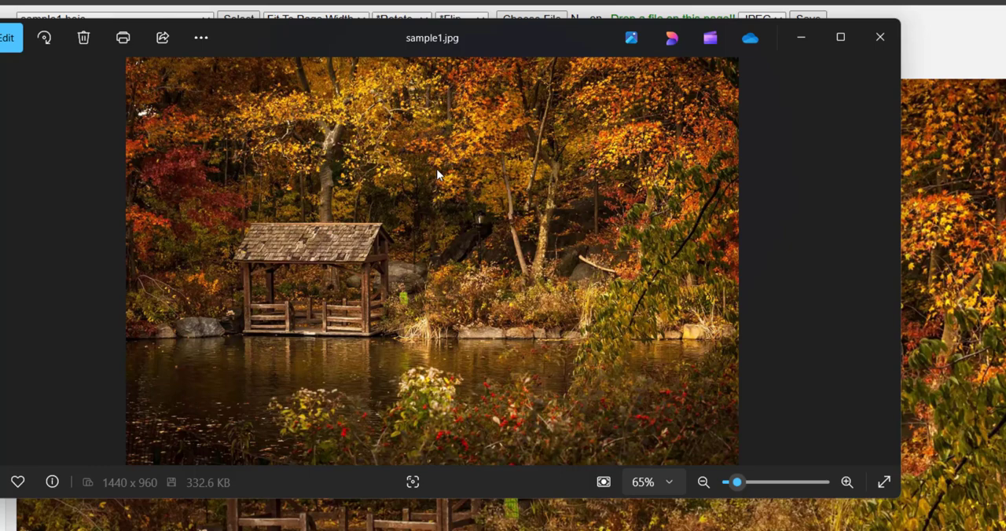
mouse_move(437, 175)
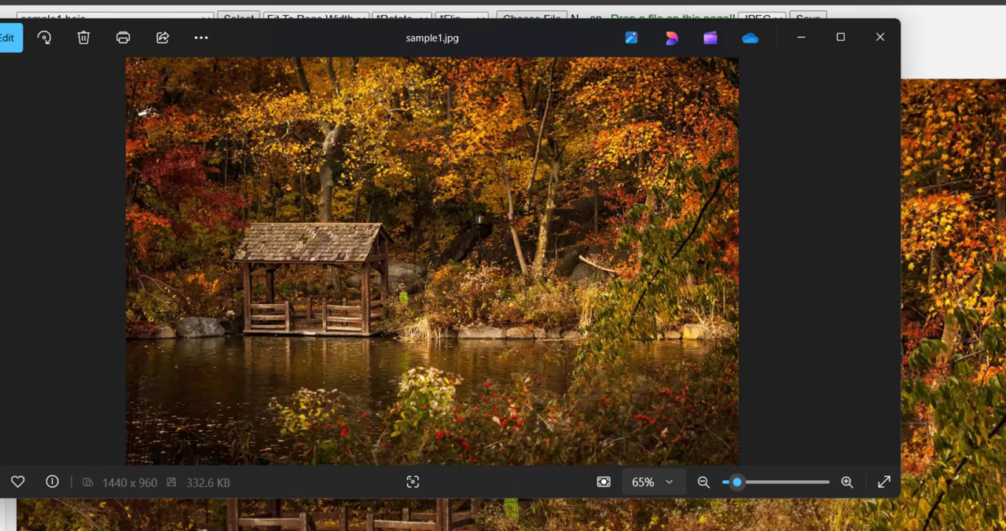
mouse_move(560, 87)
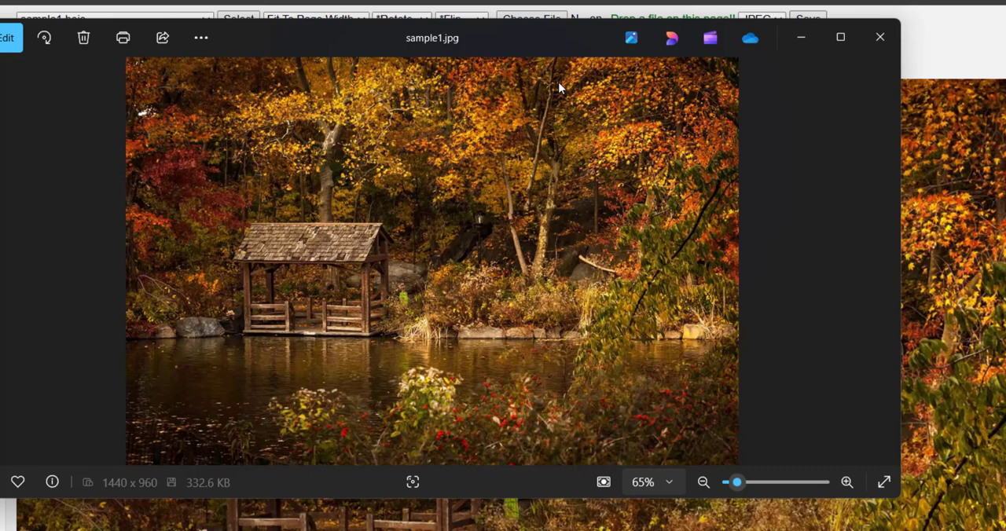
mouse_move(448, 54)
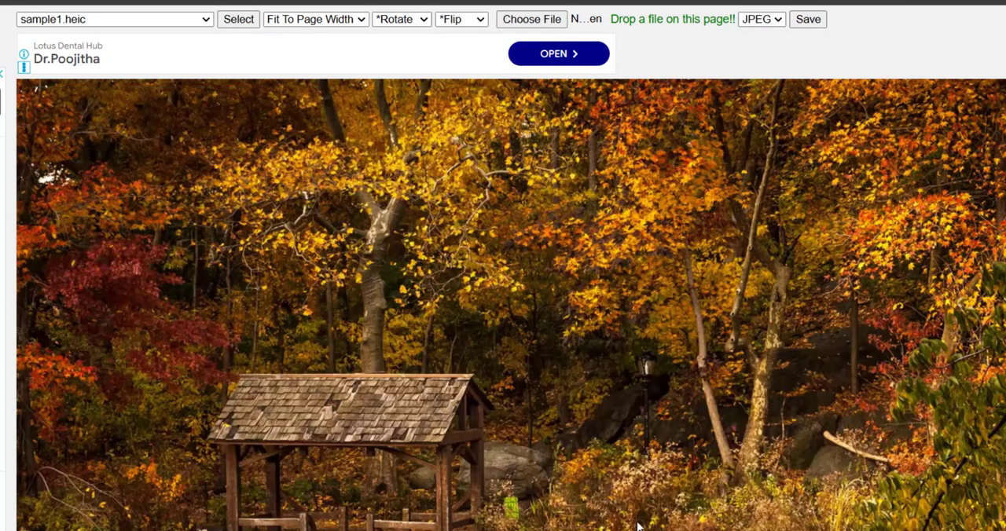
mouse_move(484, 40)
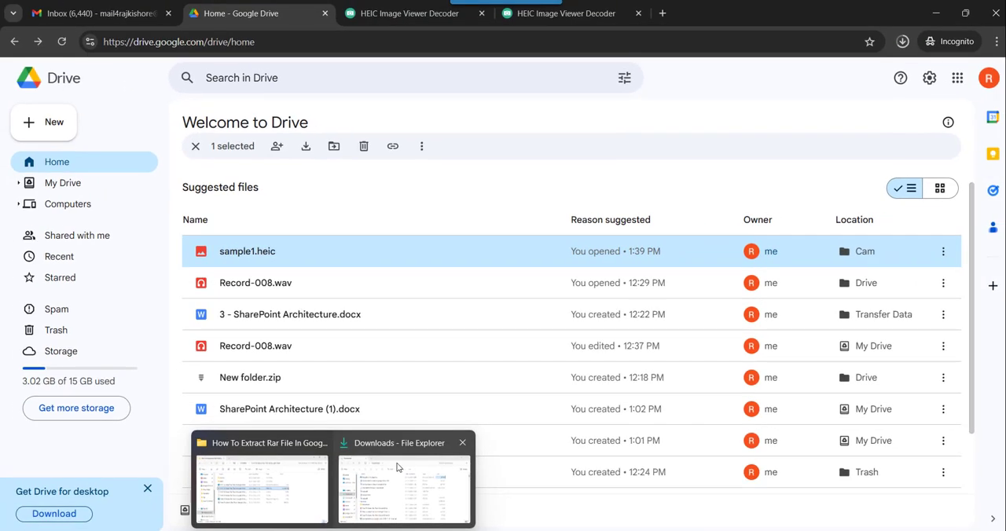
Step: Drag sample1.jpg from the Downloads folder onto the Google Drive page to upload it
left_click(403, 487)
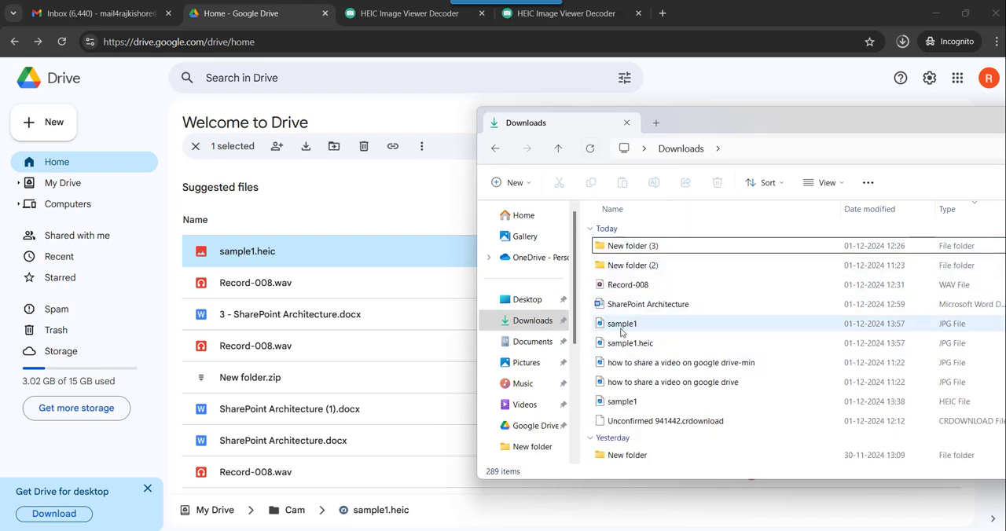
left_click(623, 324)
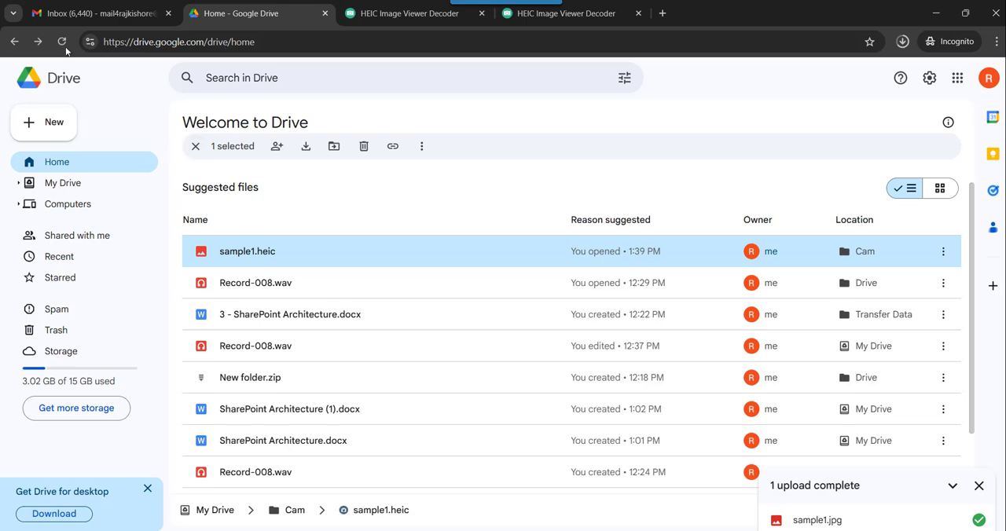
Step: Dismiss the upload complete notice, leaving sample1.jpg listed in My Drive
left_click(63, 40)
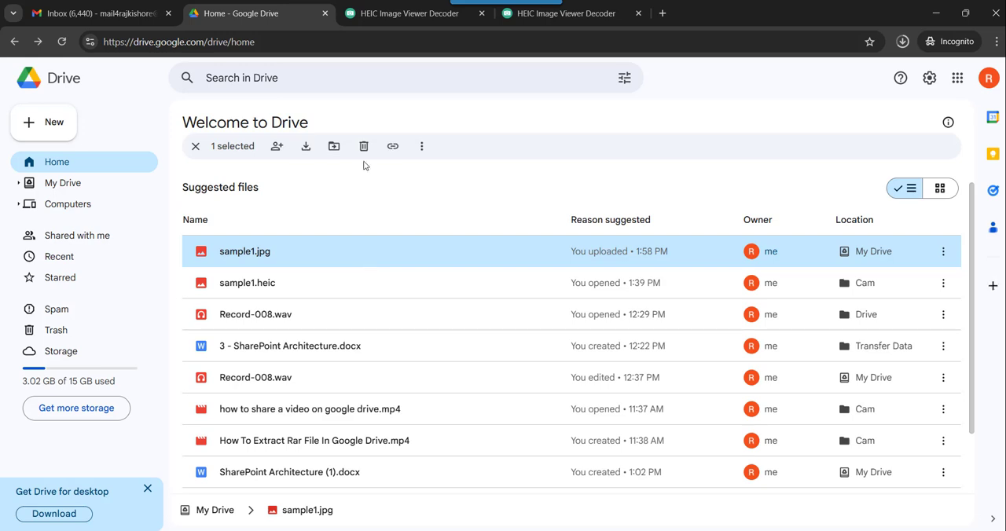
mouse_move(778, 453)
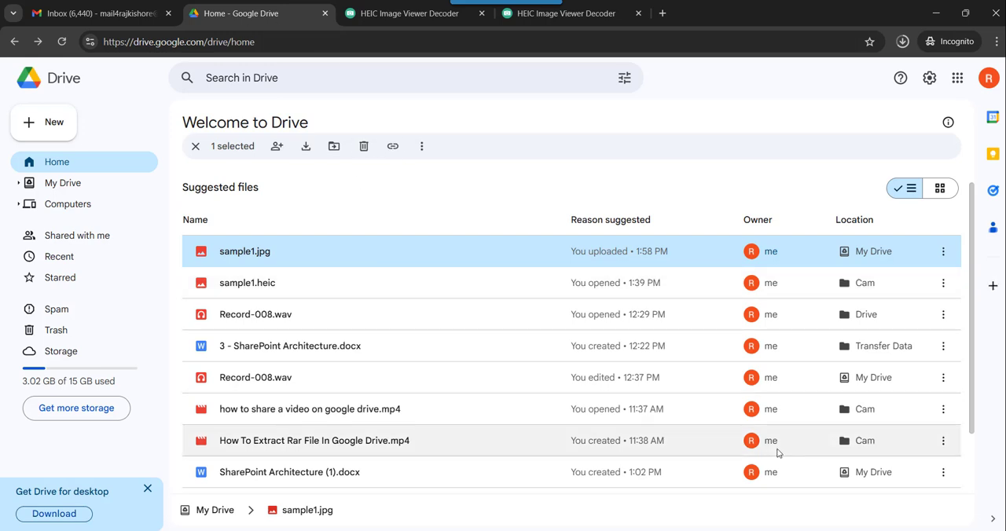
mouse_move(642, 377)
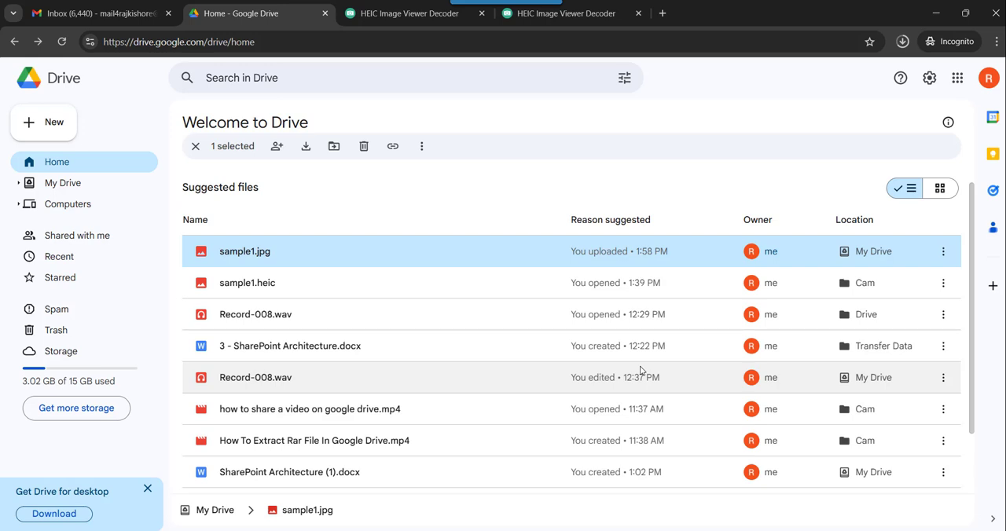